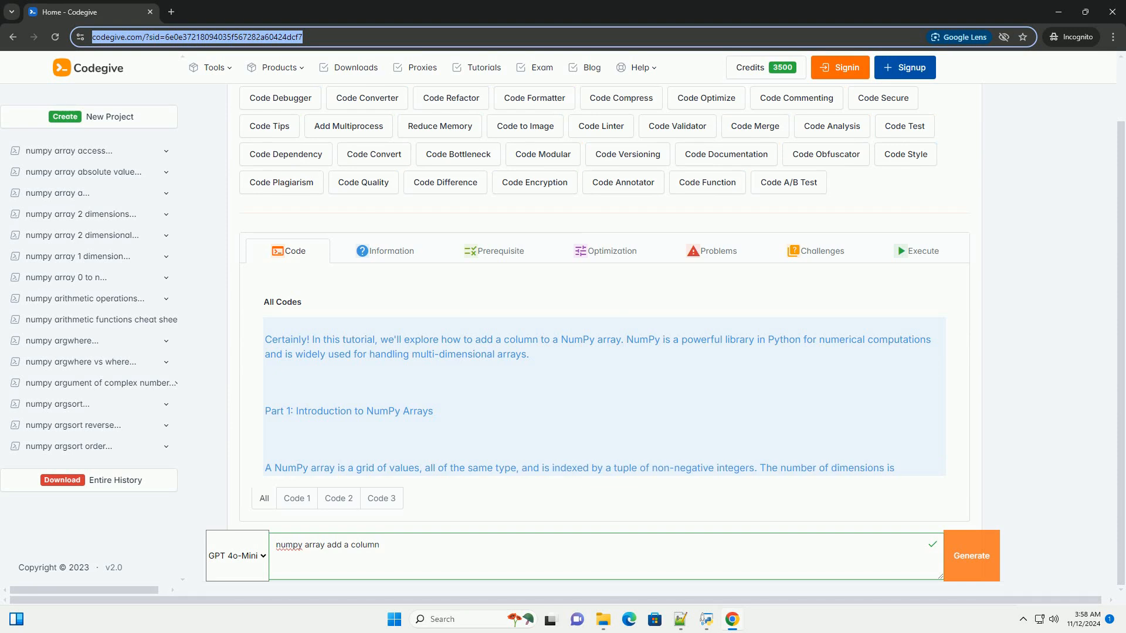
scroll("down", 3)
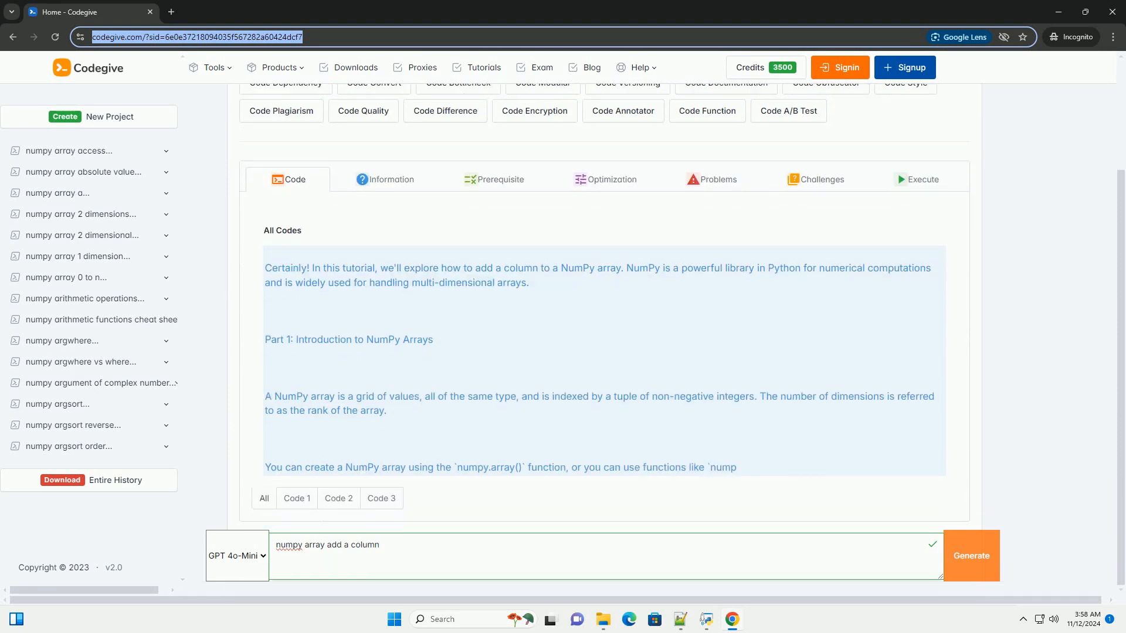
scroll("down", 3)
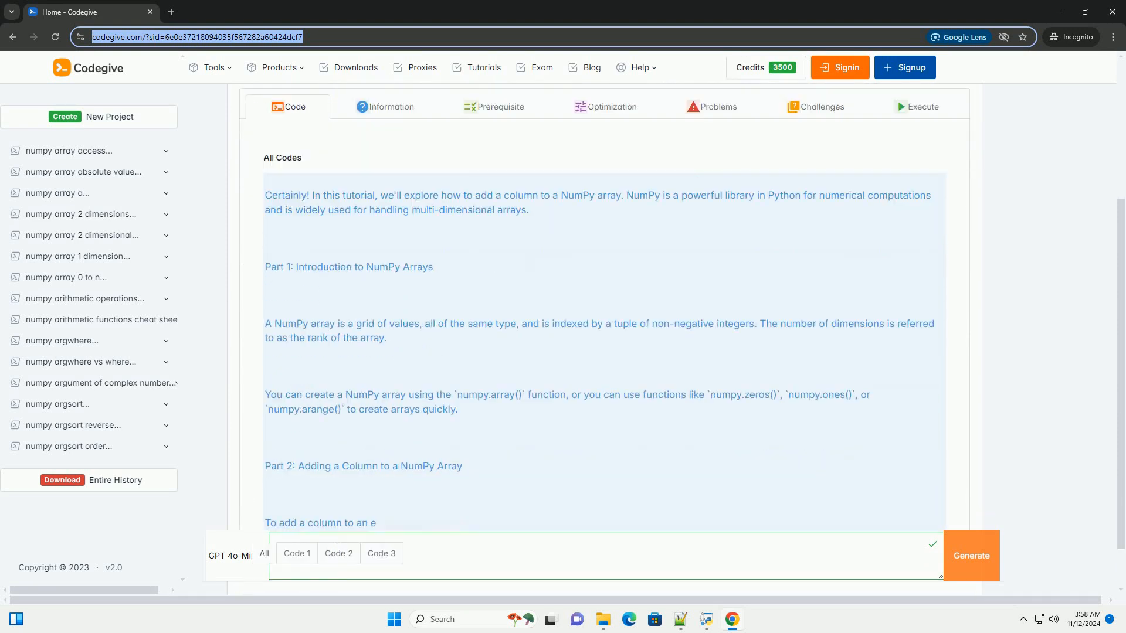
scroll("down", 3)
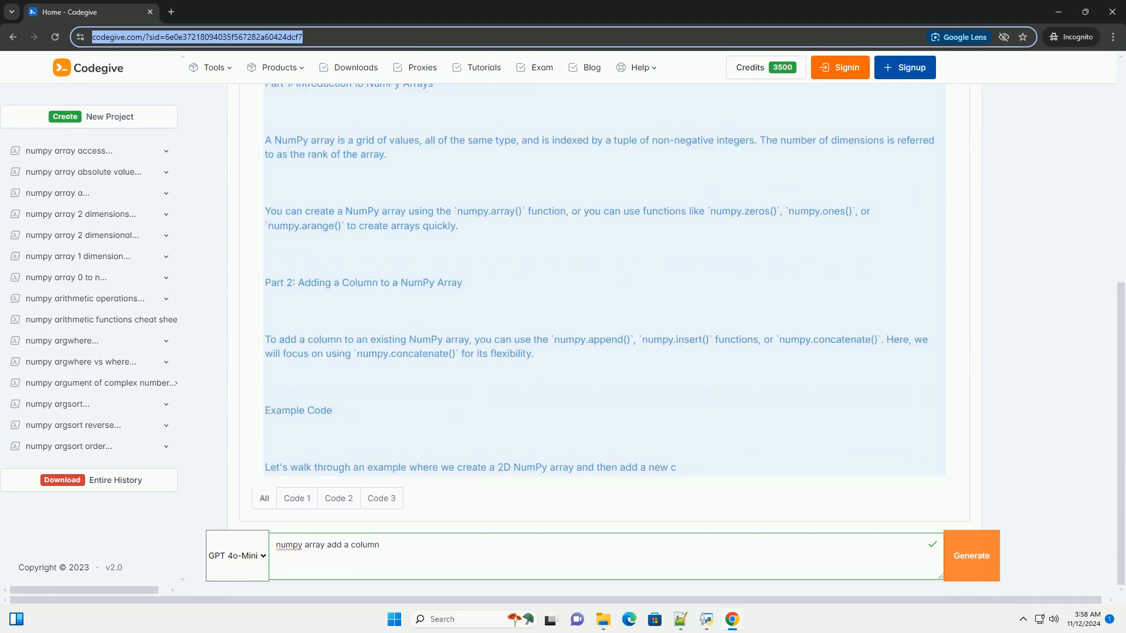
scroll("down", 3)
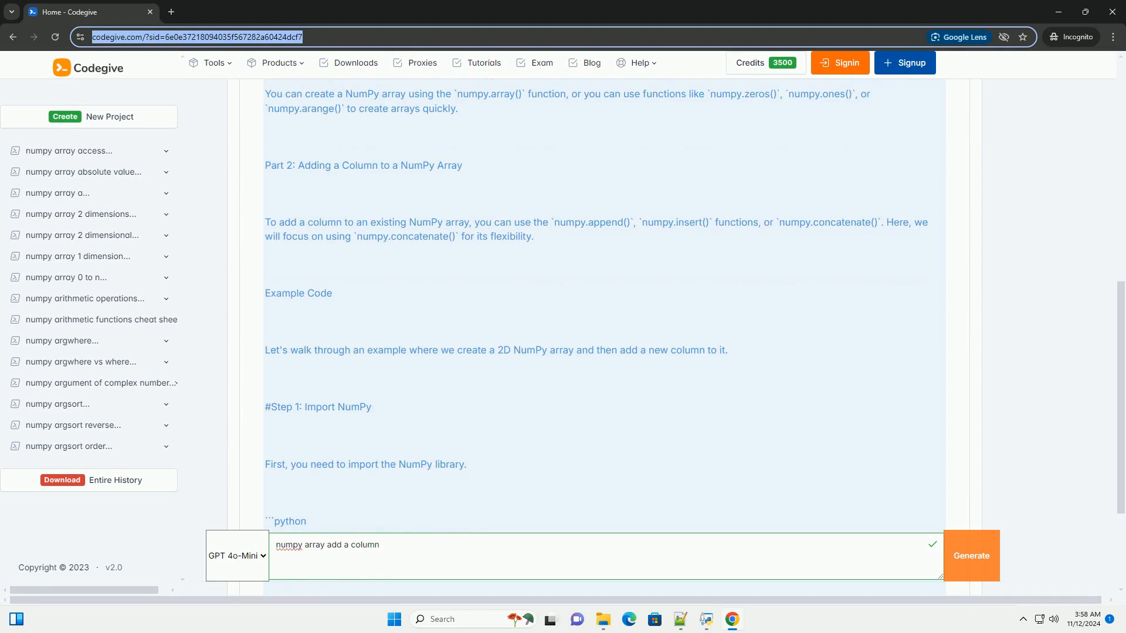
scroll("down", 3)
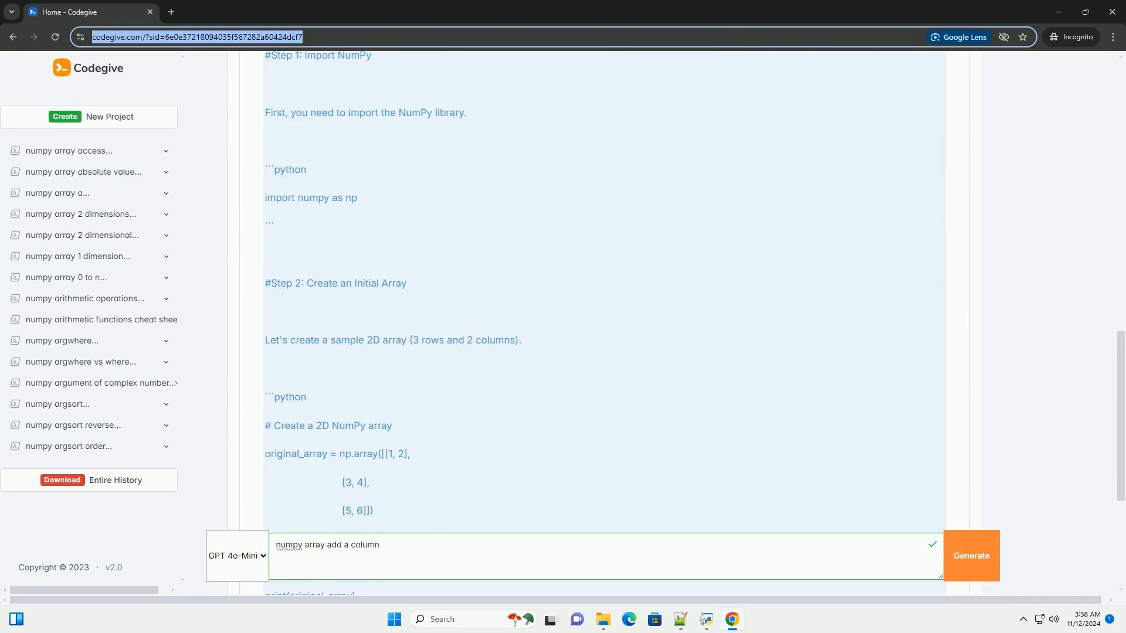
scroll("down", 3)
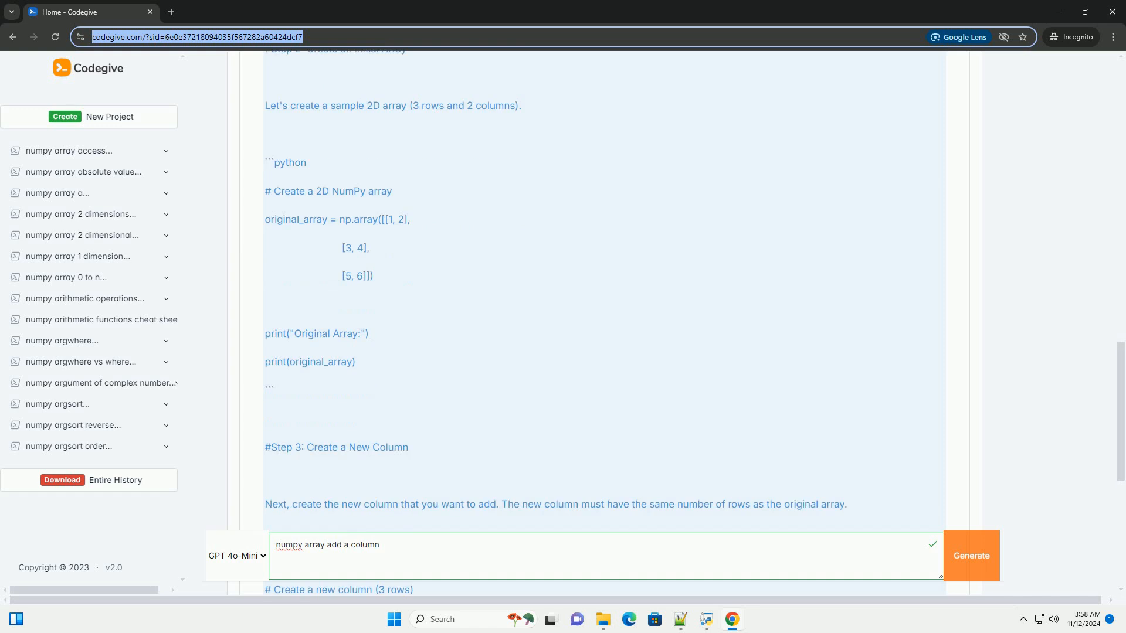
scroll("down", 3)
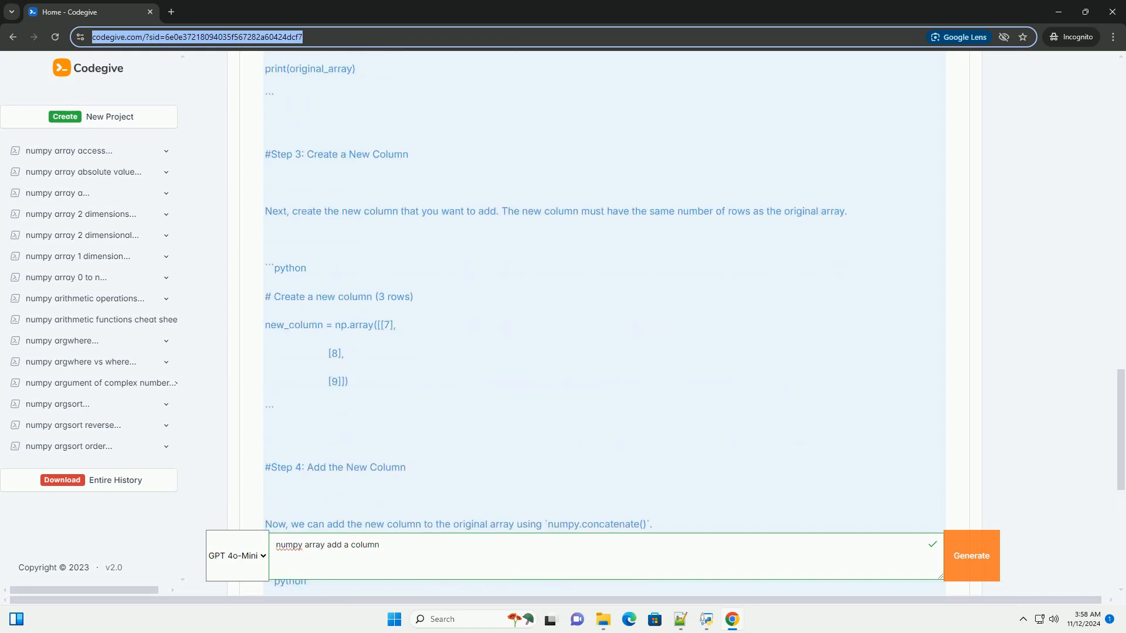
scroll("down", 3)
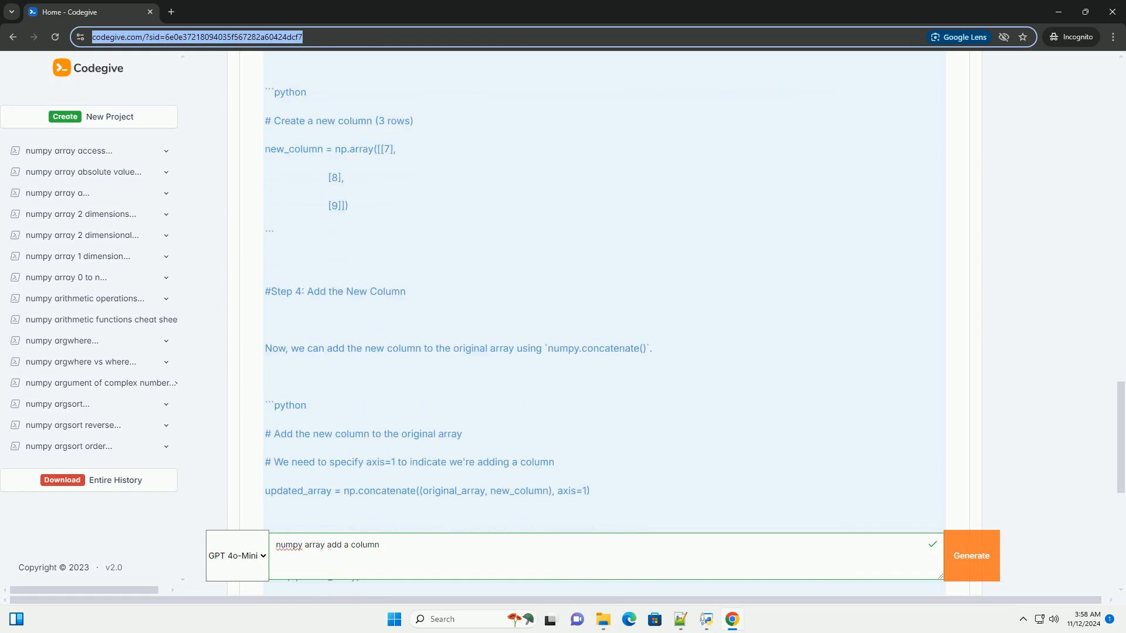
scroll("down", 3)
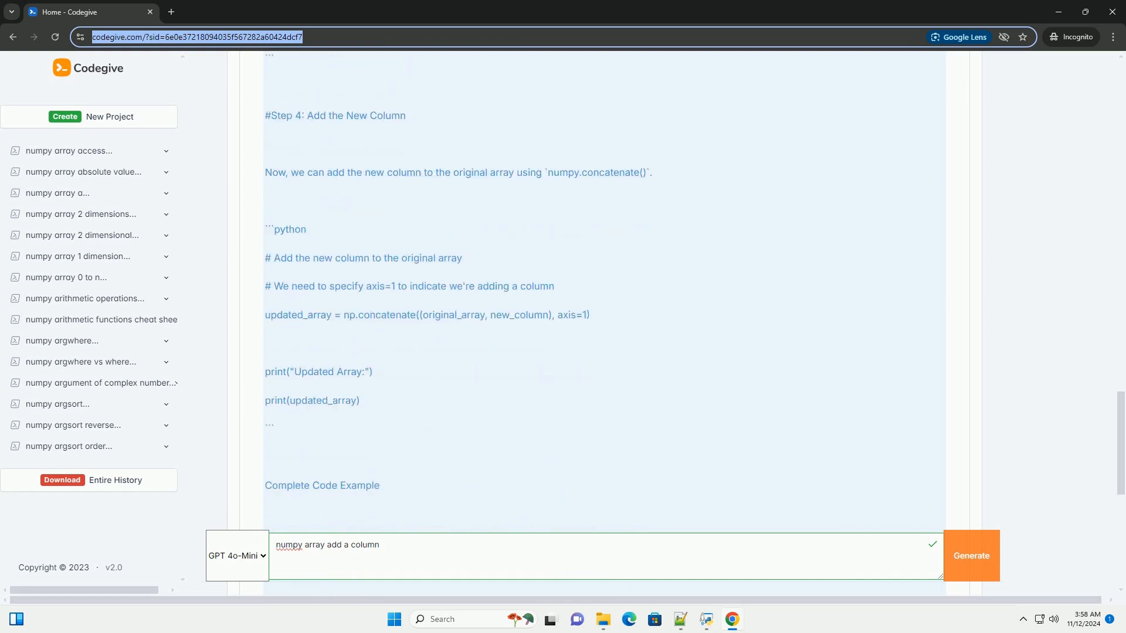
scroll("down", 3)
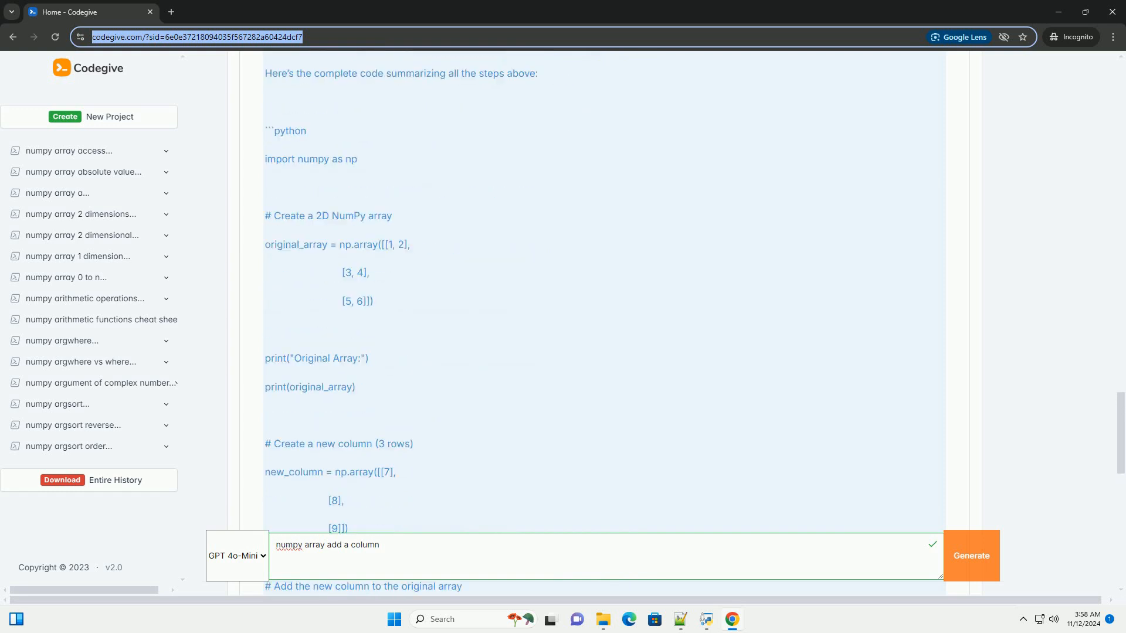
scroll("down", 3)
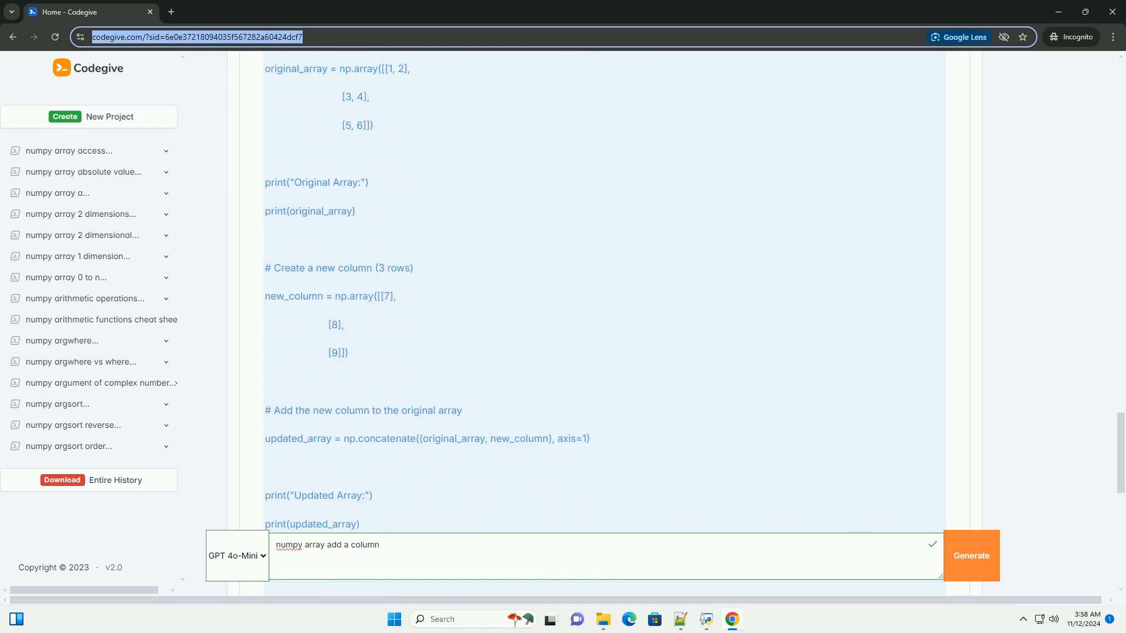
scroll("down", 3)
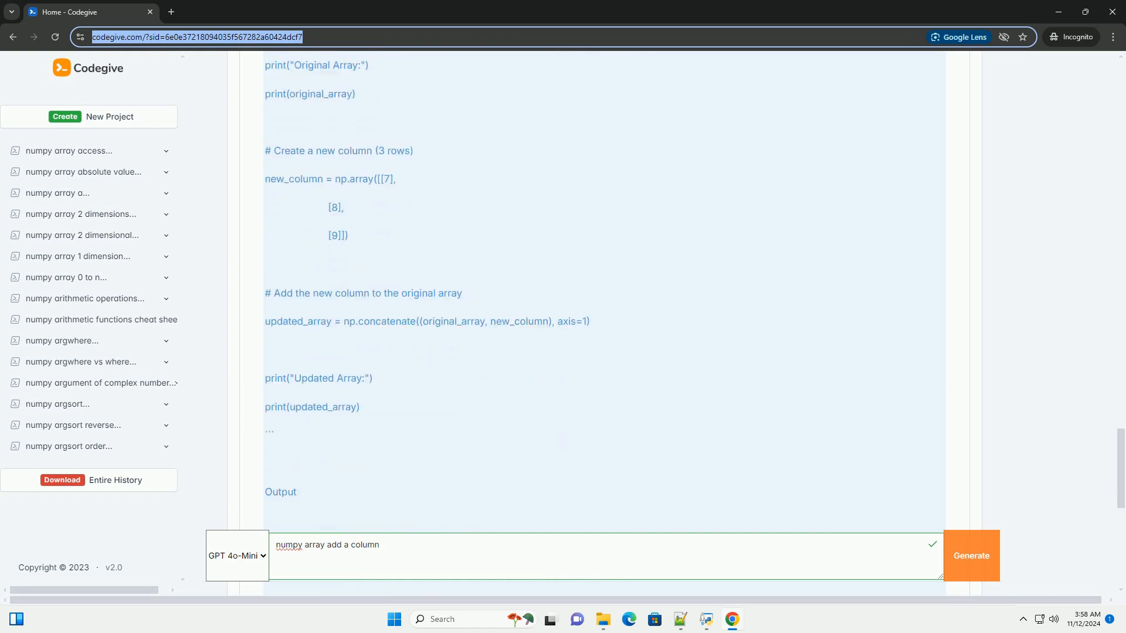
scroll("down", 3)
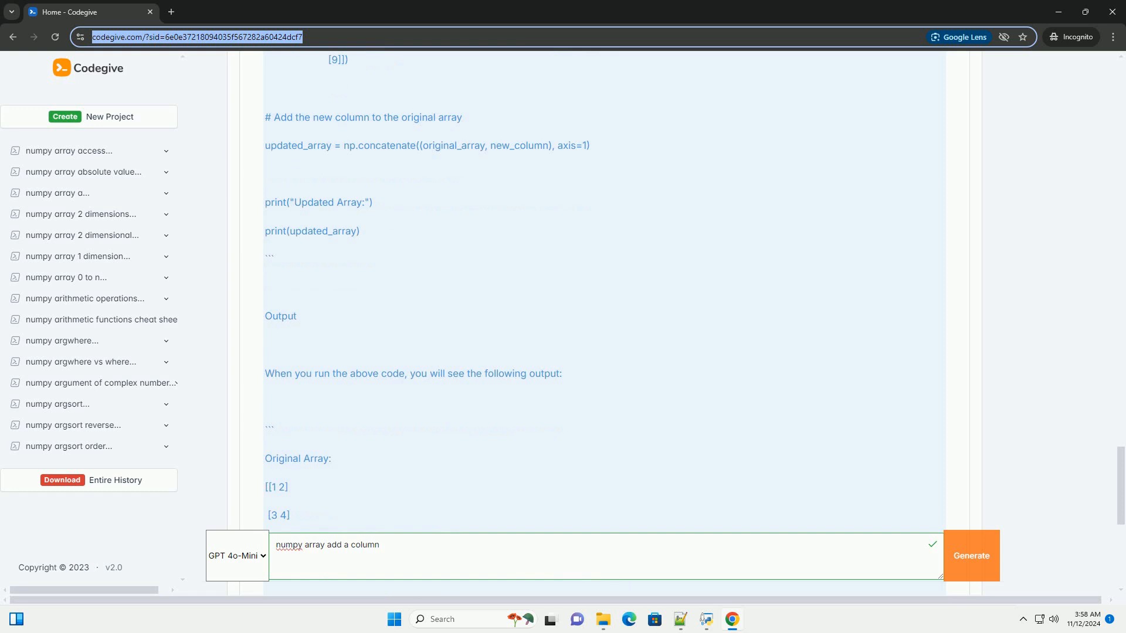